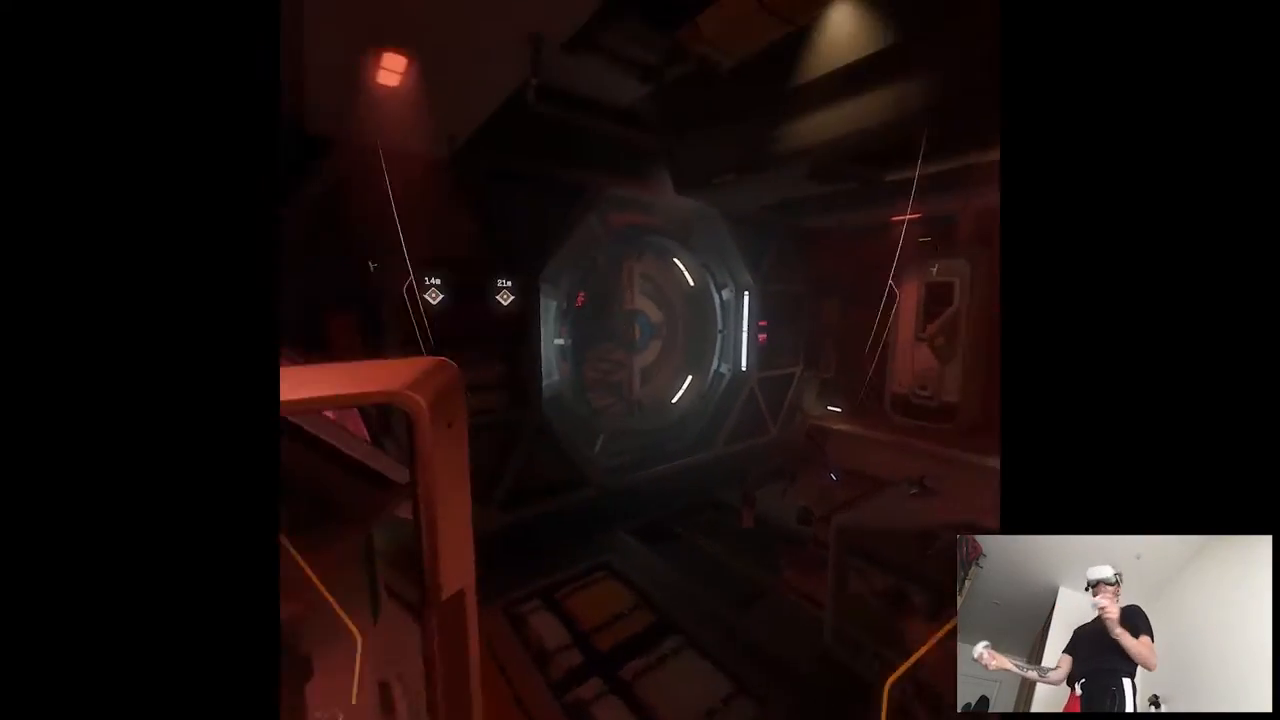
{"action": "mouse_move", "coordinate": [640, 360]}
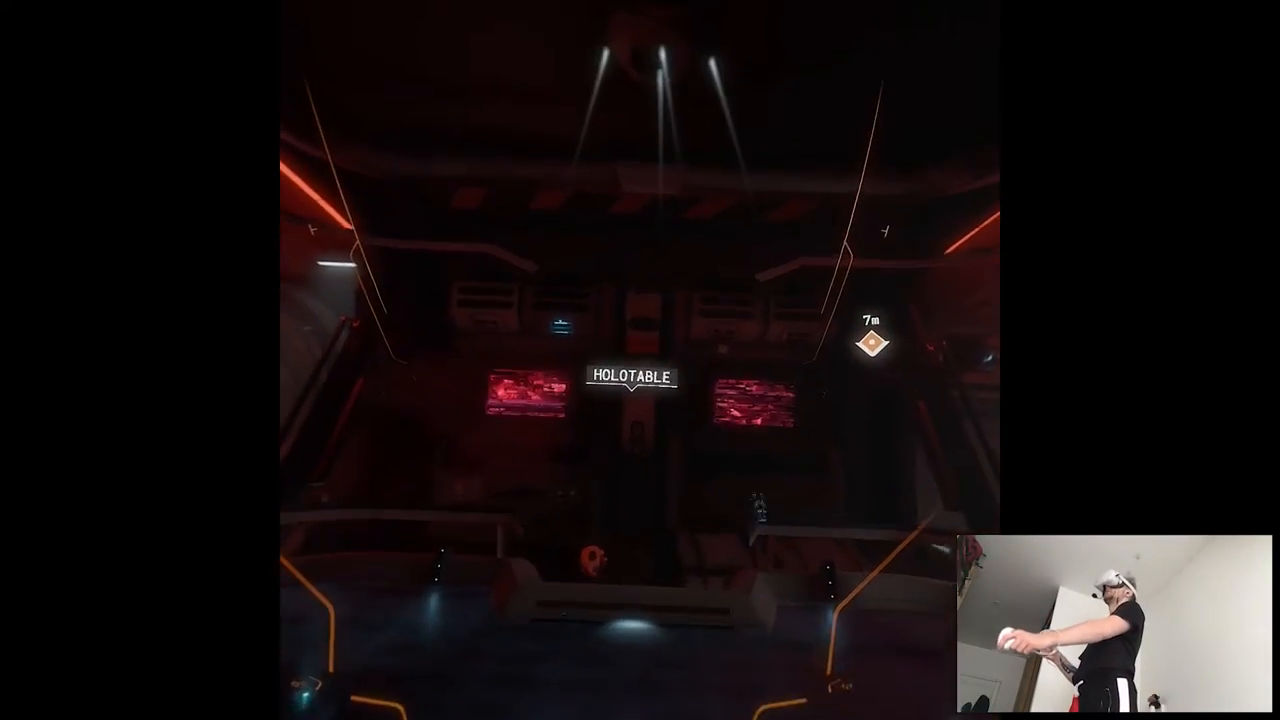
{"action": "mouse_move", "coordinate": [640, 360]}
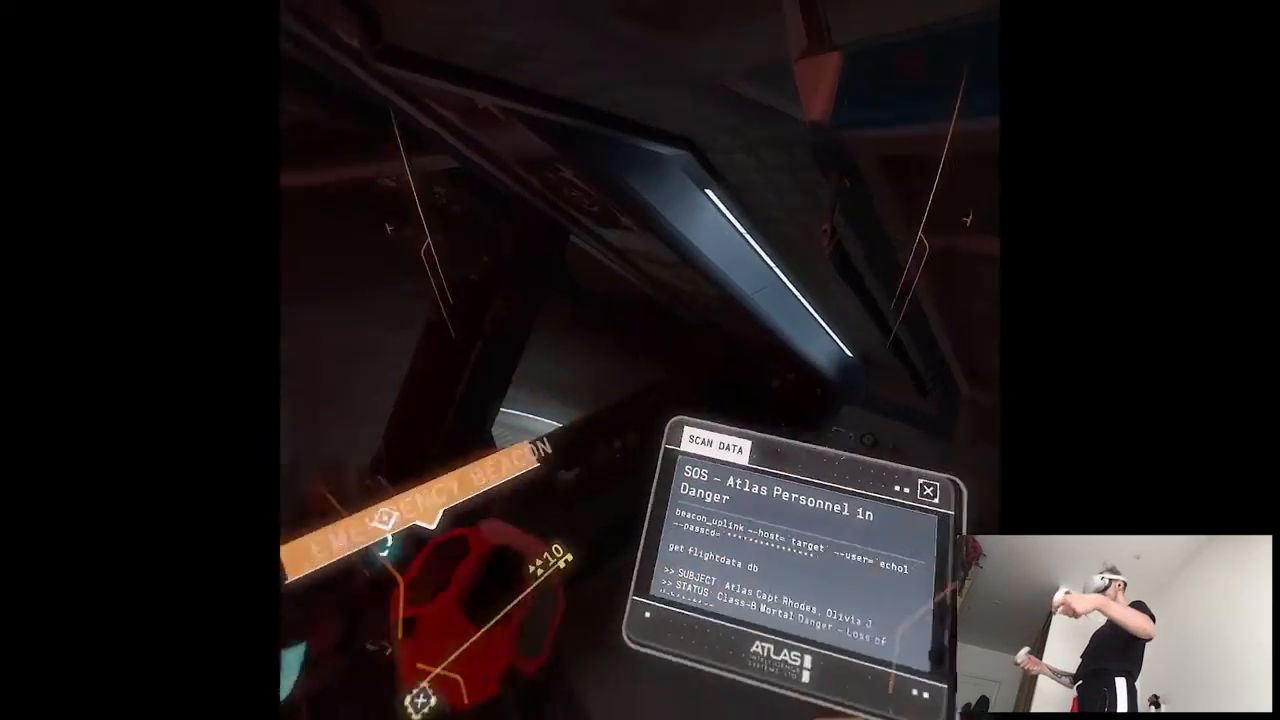
{"action": "mouse_move", "coordinate": [640, 360]}
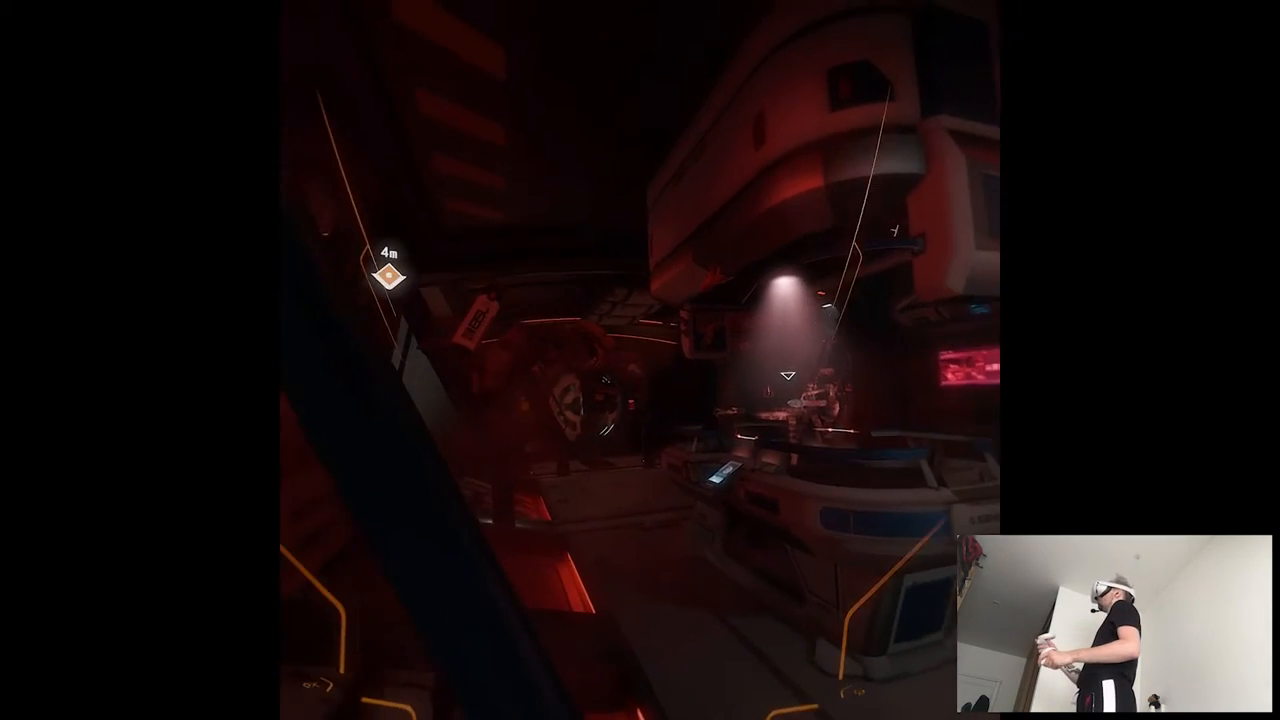
{"action": "mouse_move", "coordinate": [640, 360]}
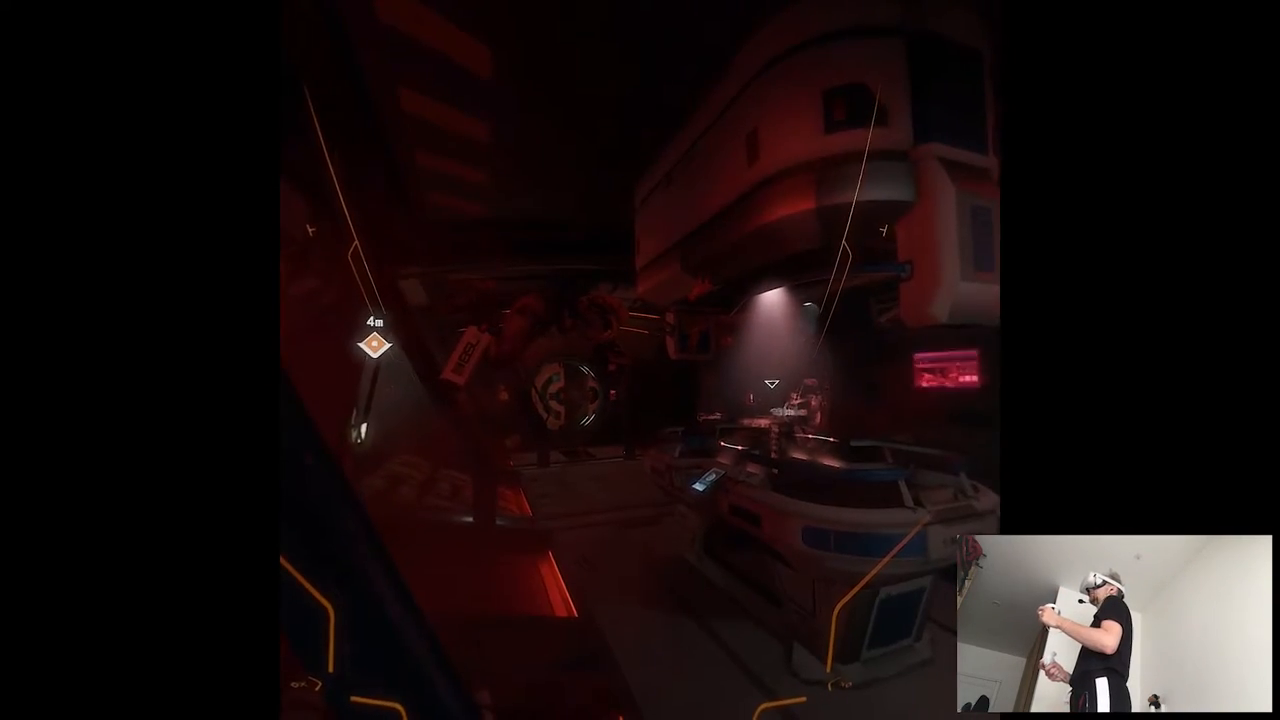
{"action": "mouse_move", "coordinate": [640, 360]}
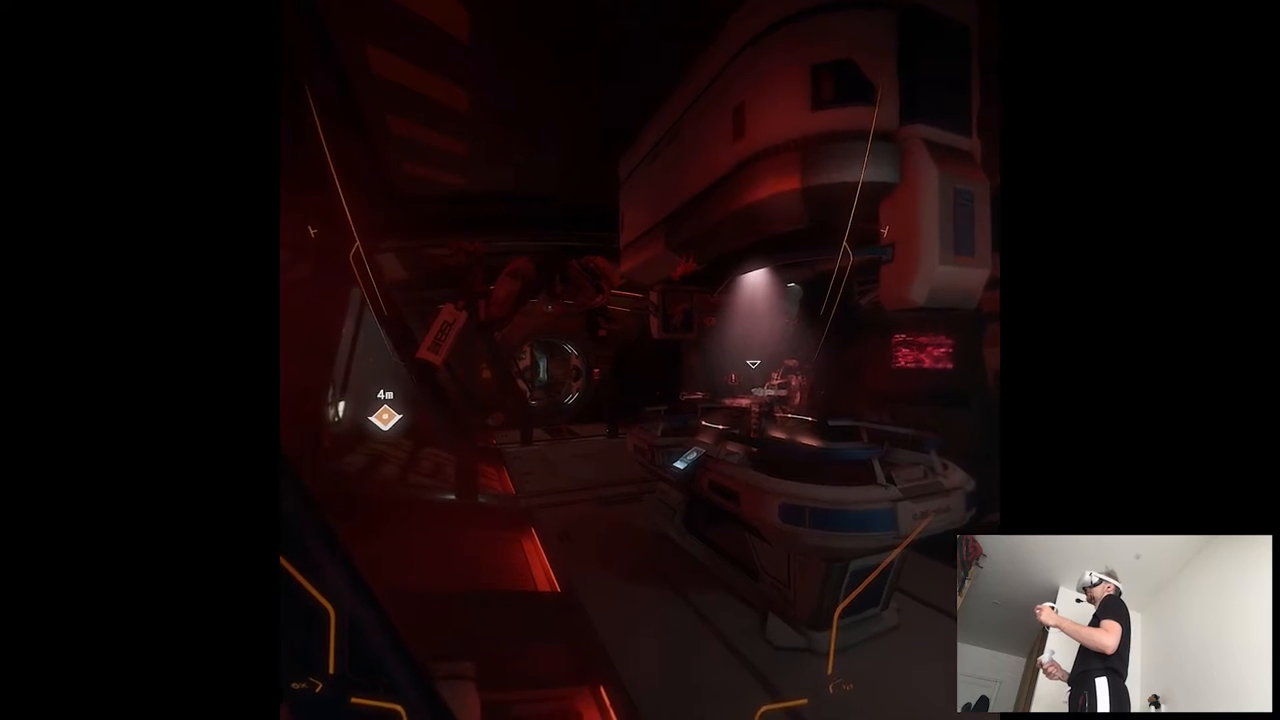